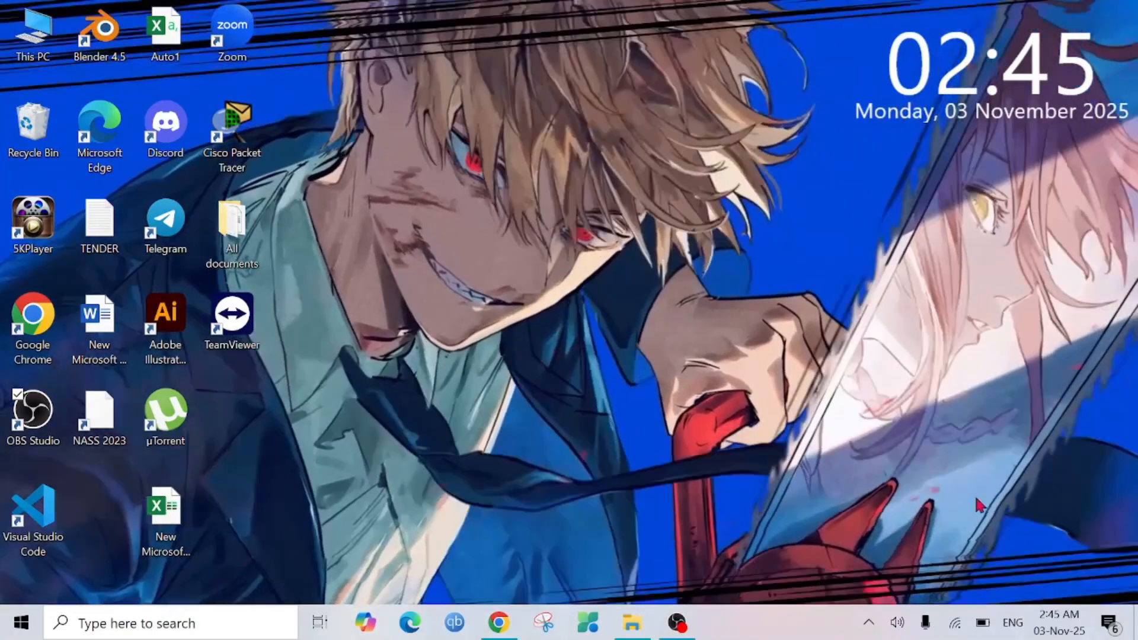
# Step: Launch Chrome, search Google for 'netbeans' and pick the official Apache NetBeans result
pyautogui.click(498, 622)
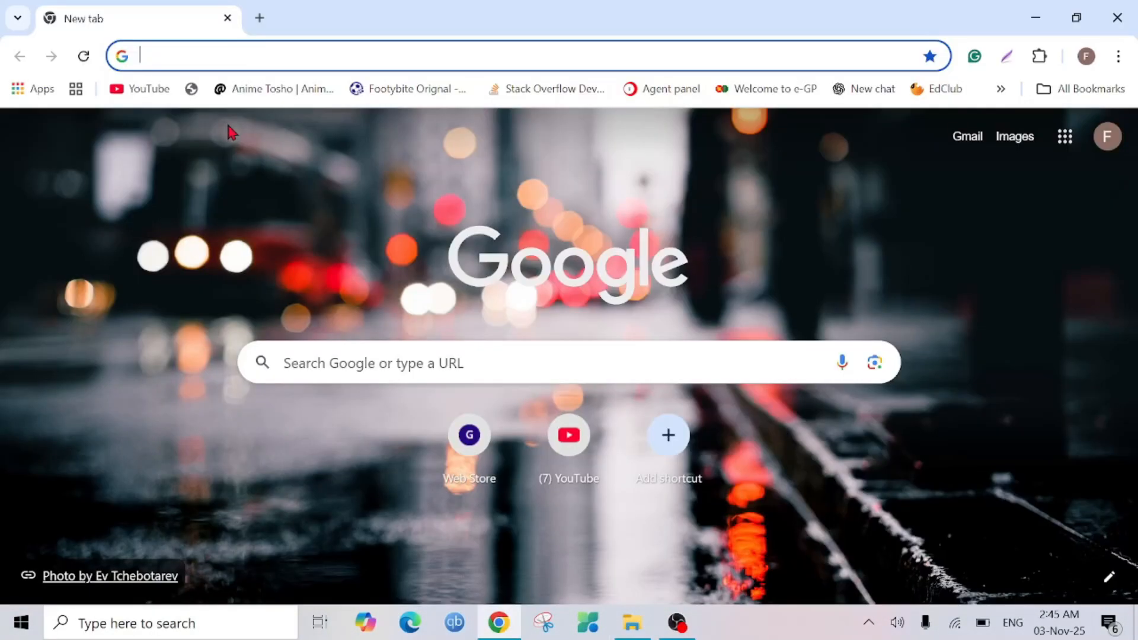
pyautogui.write('he')
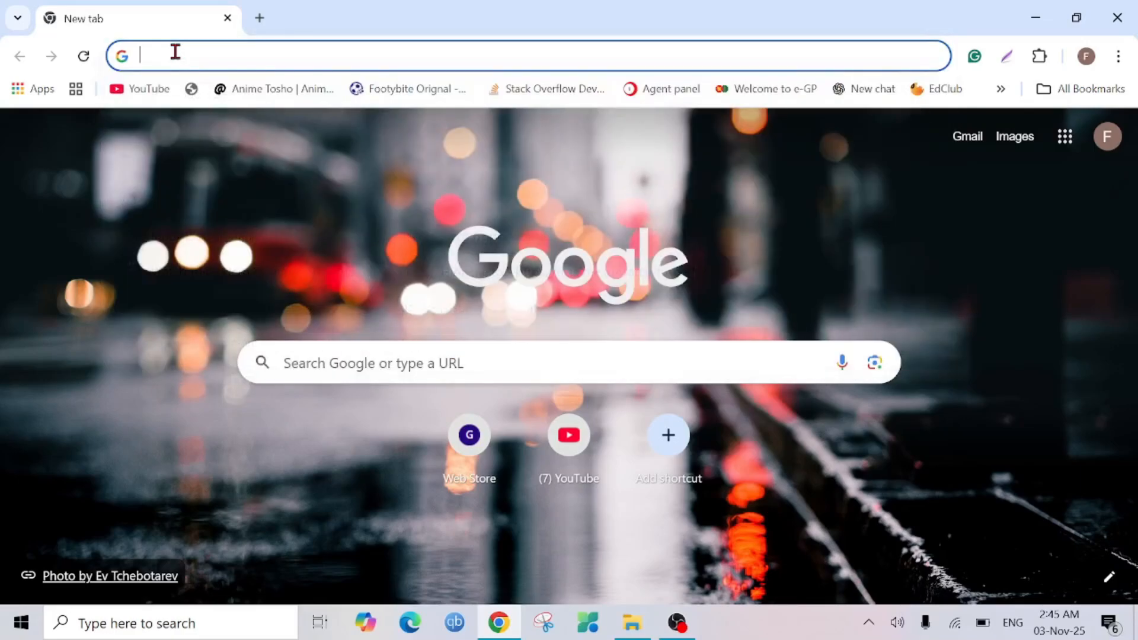
pyautogui.write('ne')
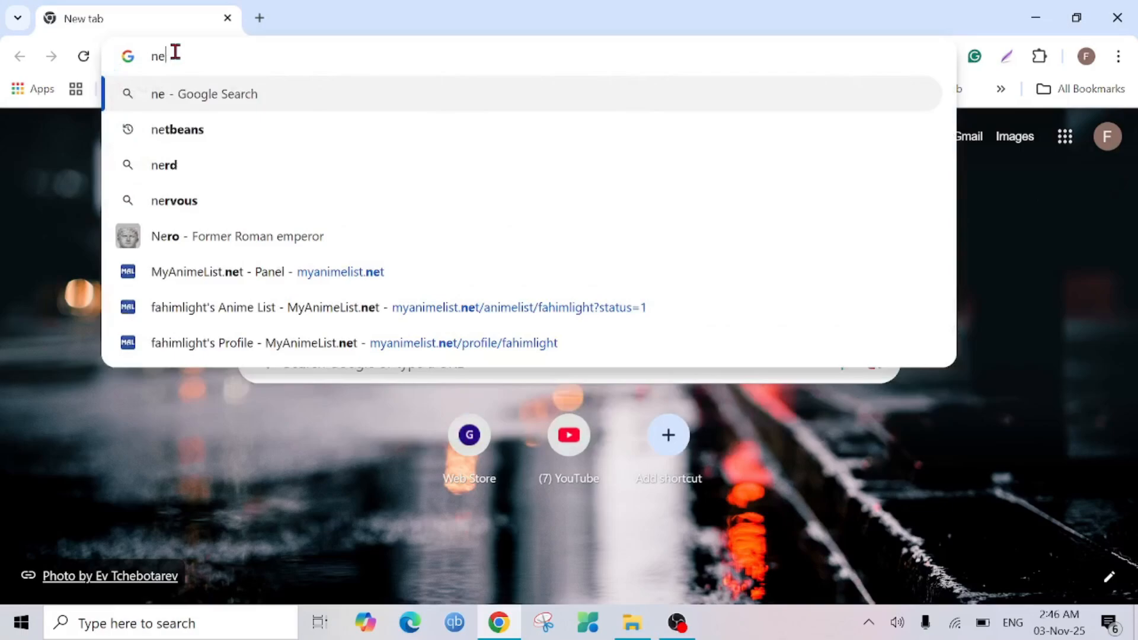
pyautogui.click(177, 129)
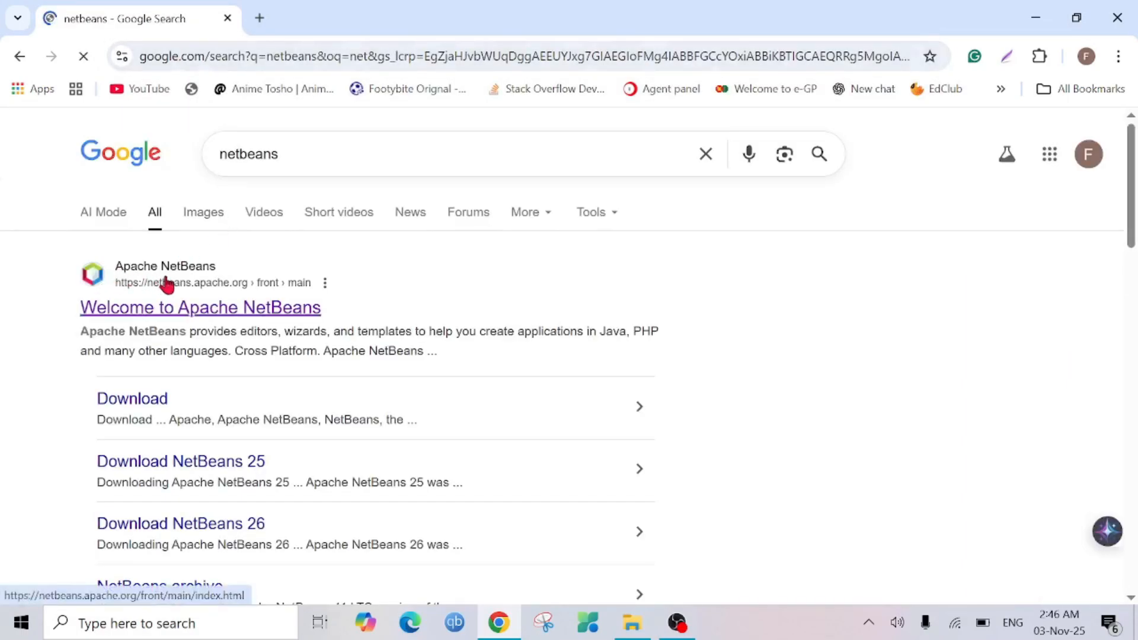
pyautogui.click(199, 308)
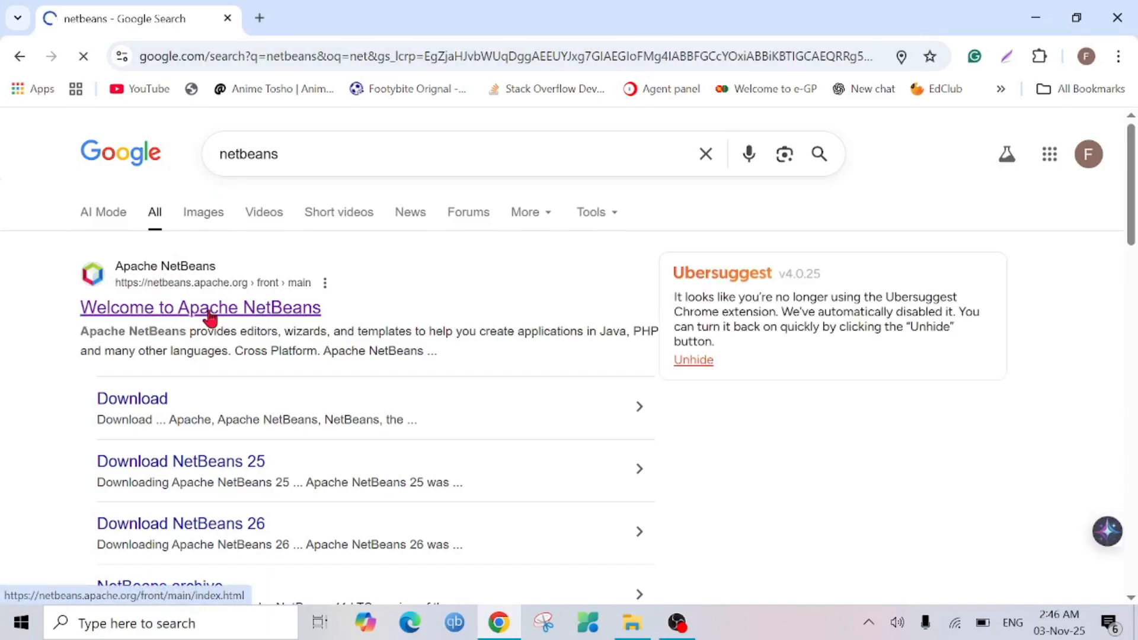
# Step: From the NetBeans home page, reach the NetBeans 27 download page's Installers and Packages section
pyautogui.click(199, 307)
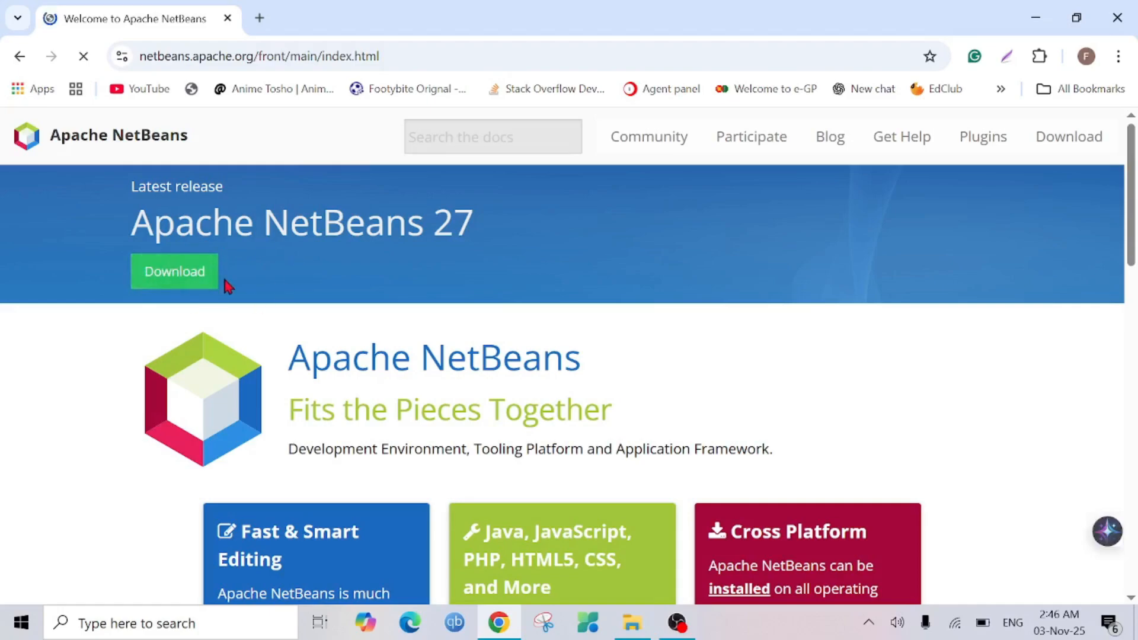
pyautogui.click(173, 272)
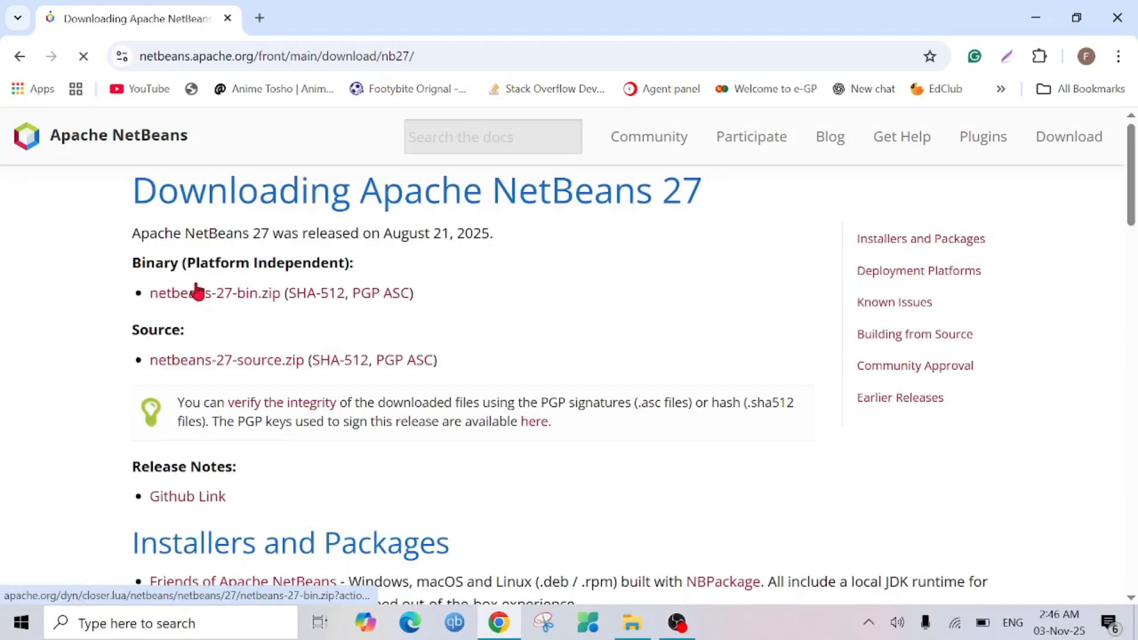
pyautogui.scroll(-3)
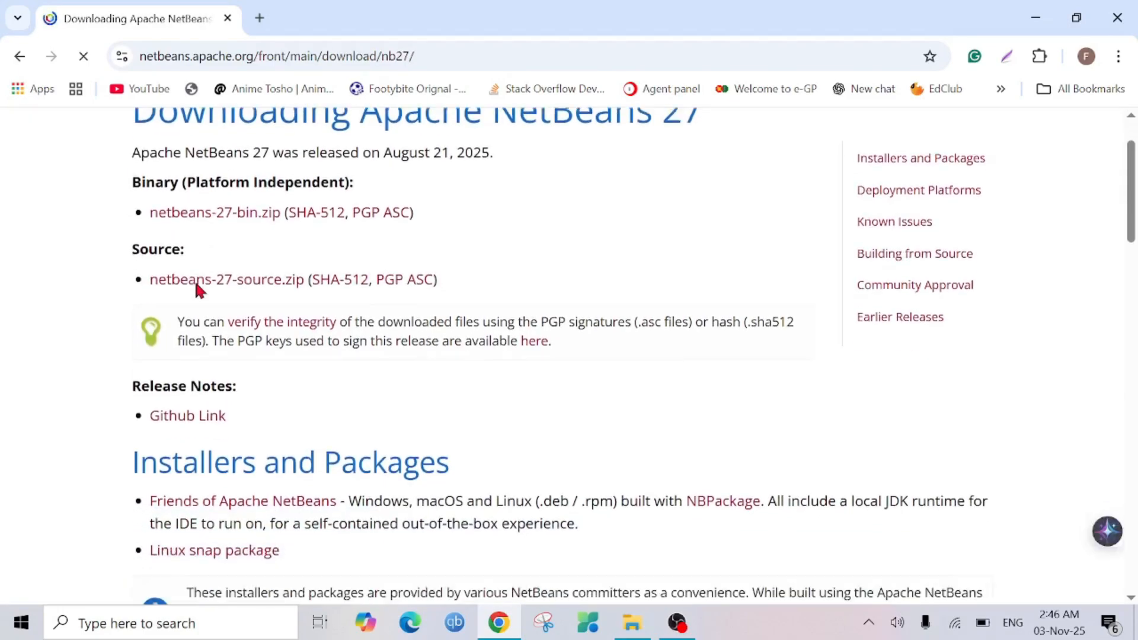
pyautogui.scroll(-3)
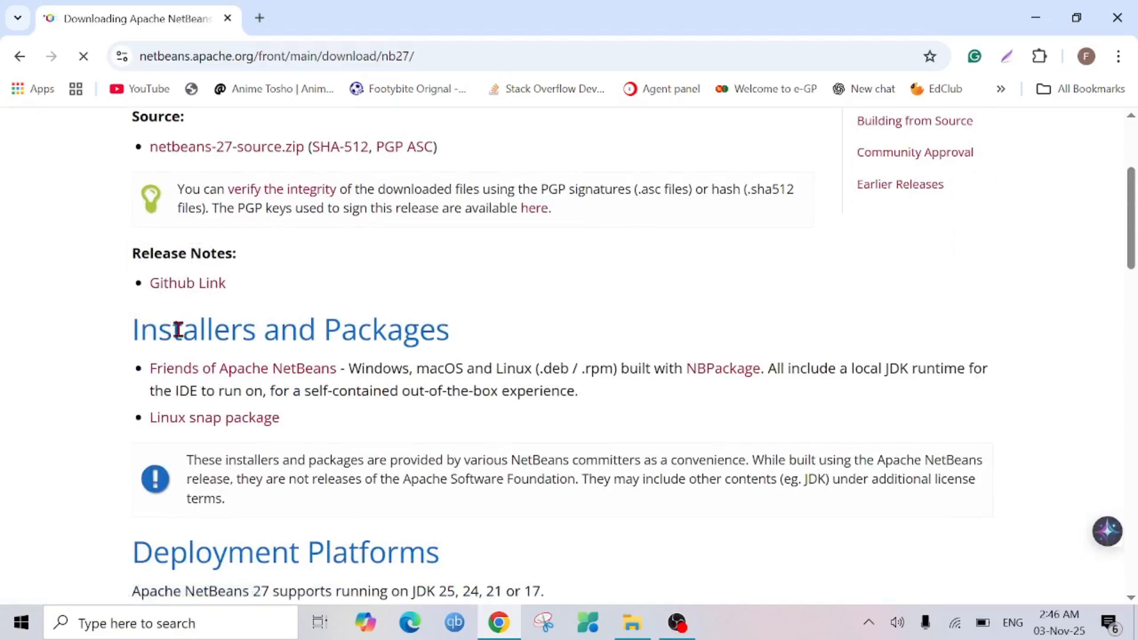
pyautogui.moveTo(153, 360)
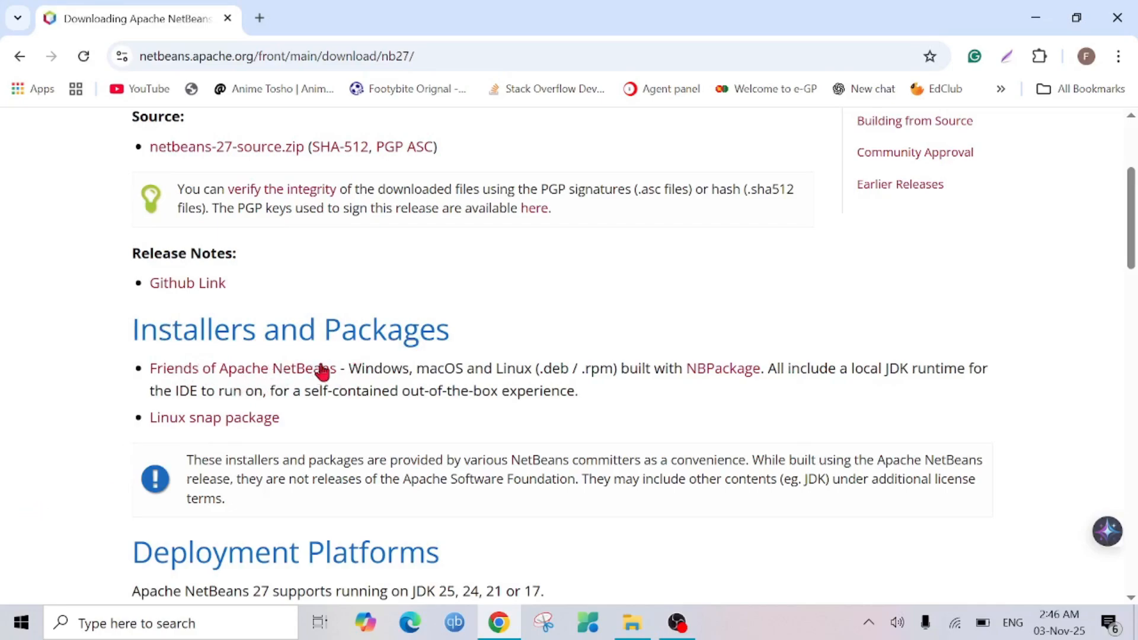
# Step: From the Friends of Apache NetBeans page, download the Windows NetBeans 27 + JDK 24 .exe installer
pyautogui.click(242, 368)
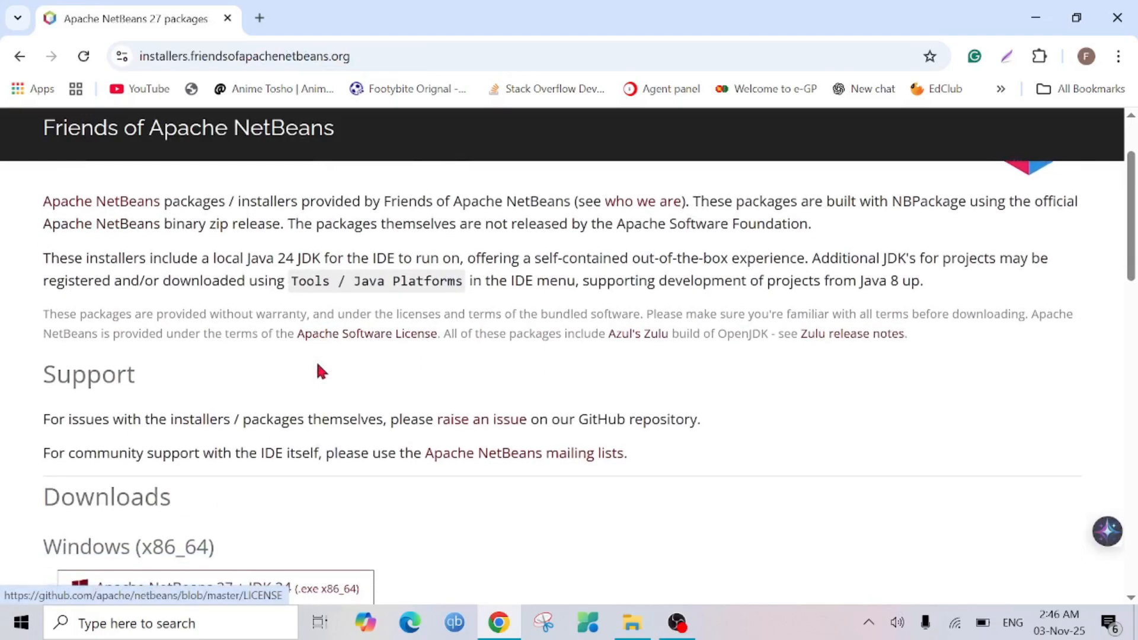
pyautogui.scroll(-3)
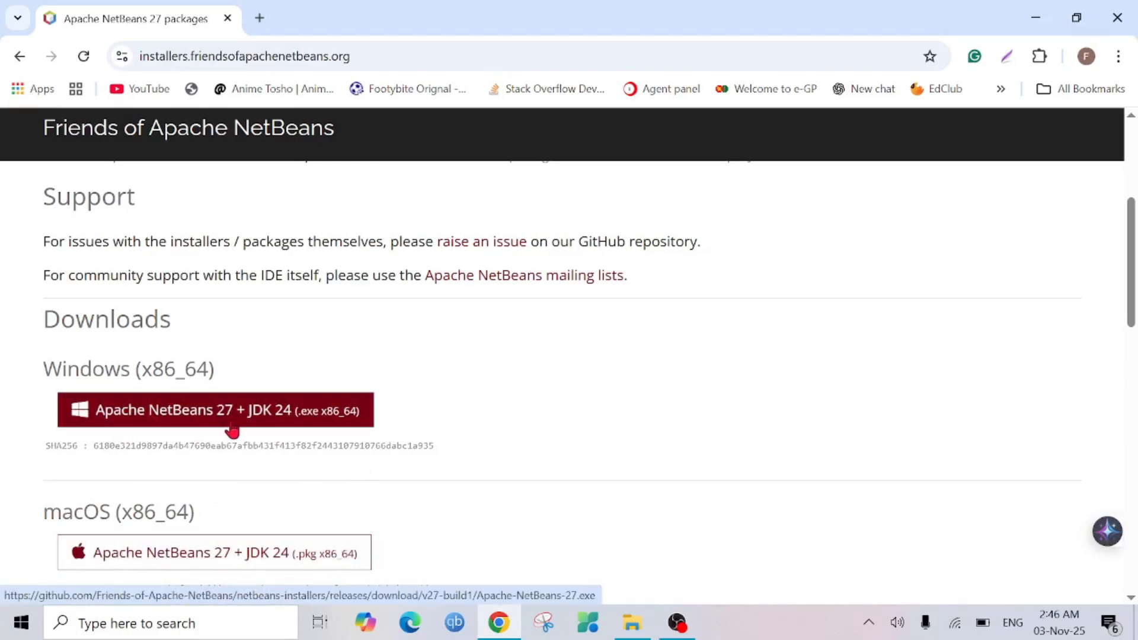
pyautogui.moveTo(283, 426)
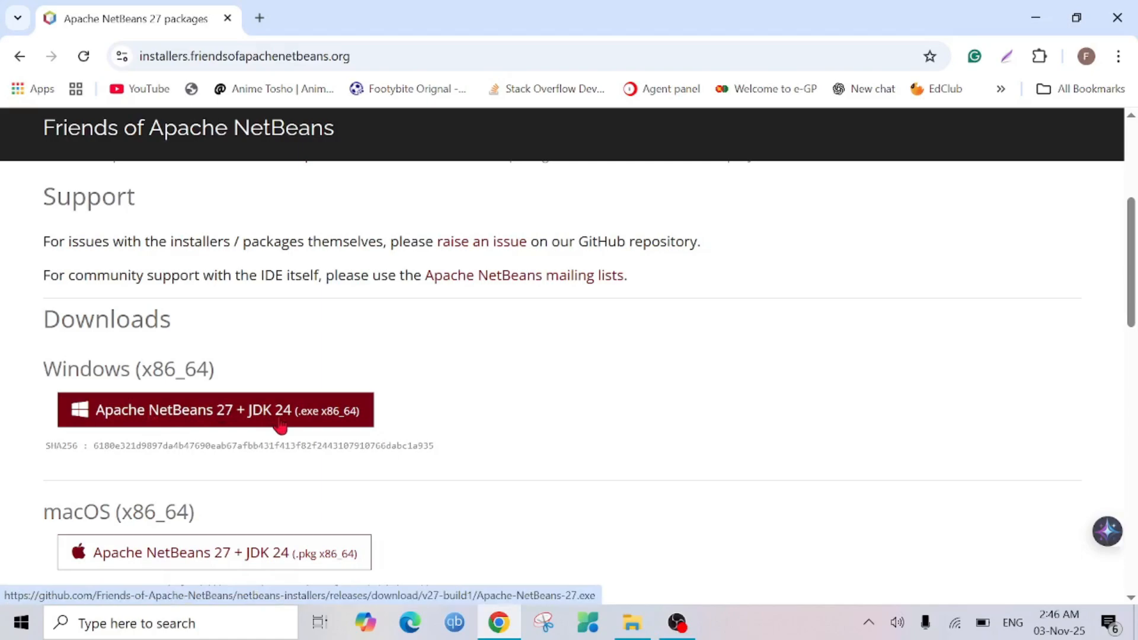
pyautogui.click(216, 410)
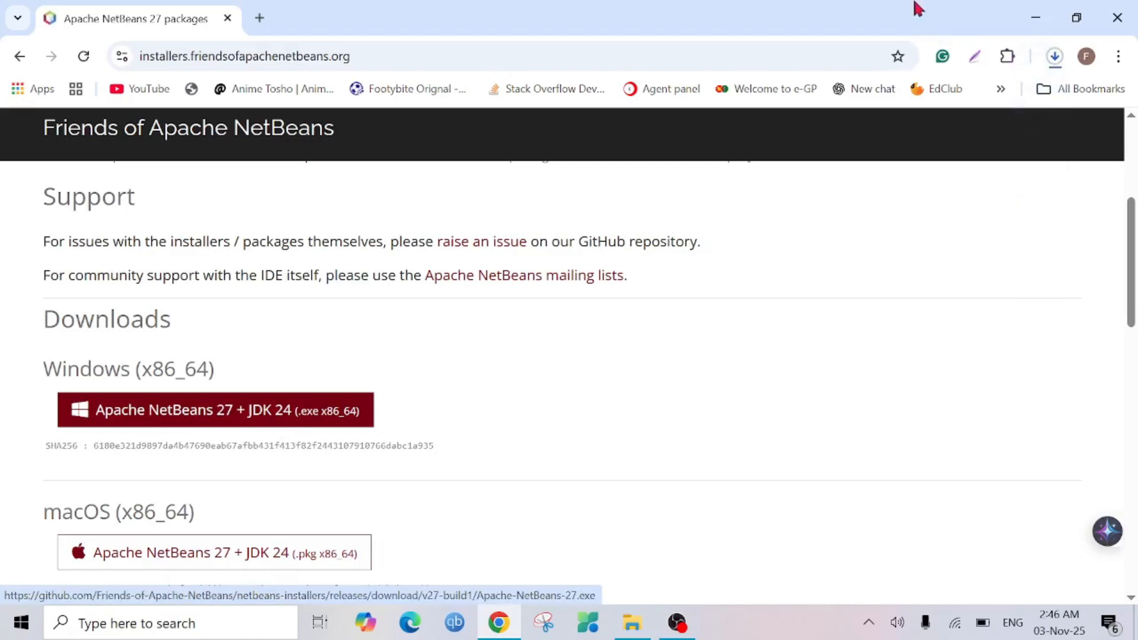
# Step: Cancel the duplicate installer download and show the installer in the Downloads folder
pyautogui.click(1054, 56)
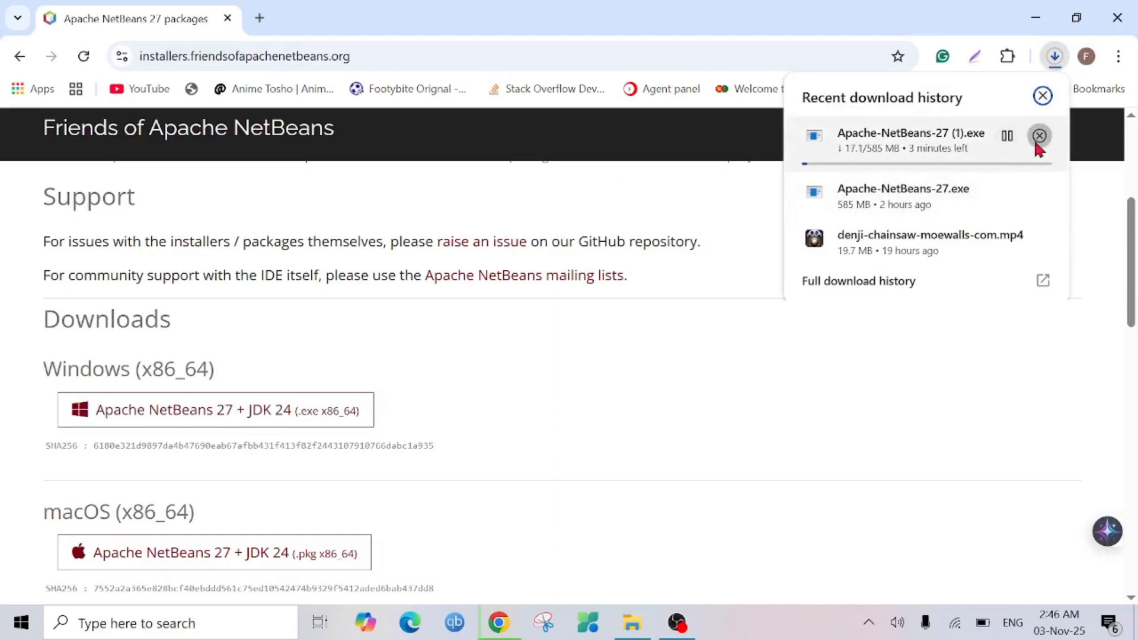
pyautogui.click(1039, 135)
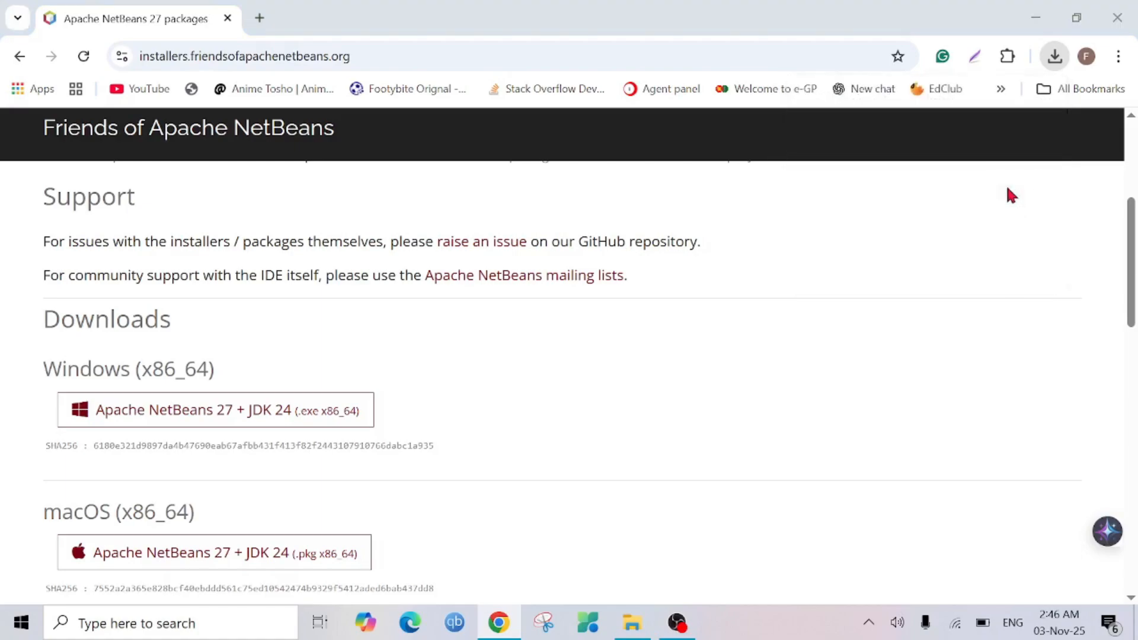
pyautogui.click(630, 622)
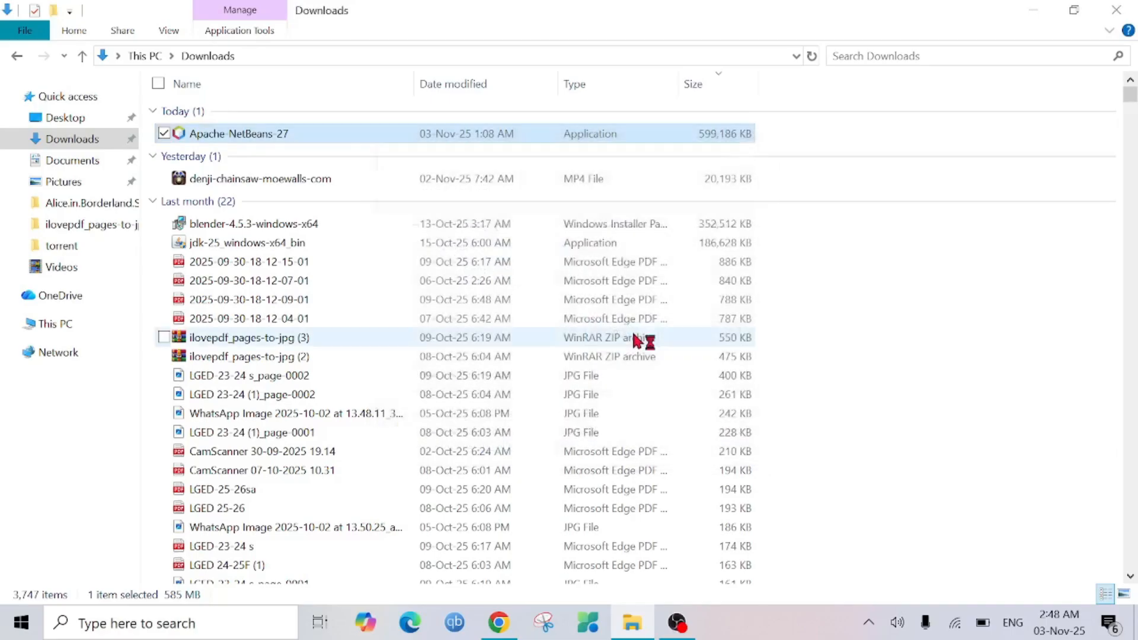
# Step: Run the NetBeans 27 installer, keeping the default Program Files folder and desktop shortcut, and install
pyautogui.doubleClick(239, 134)
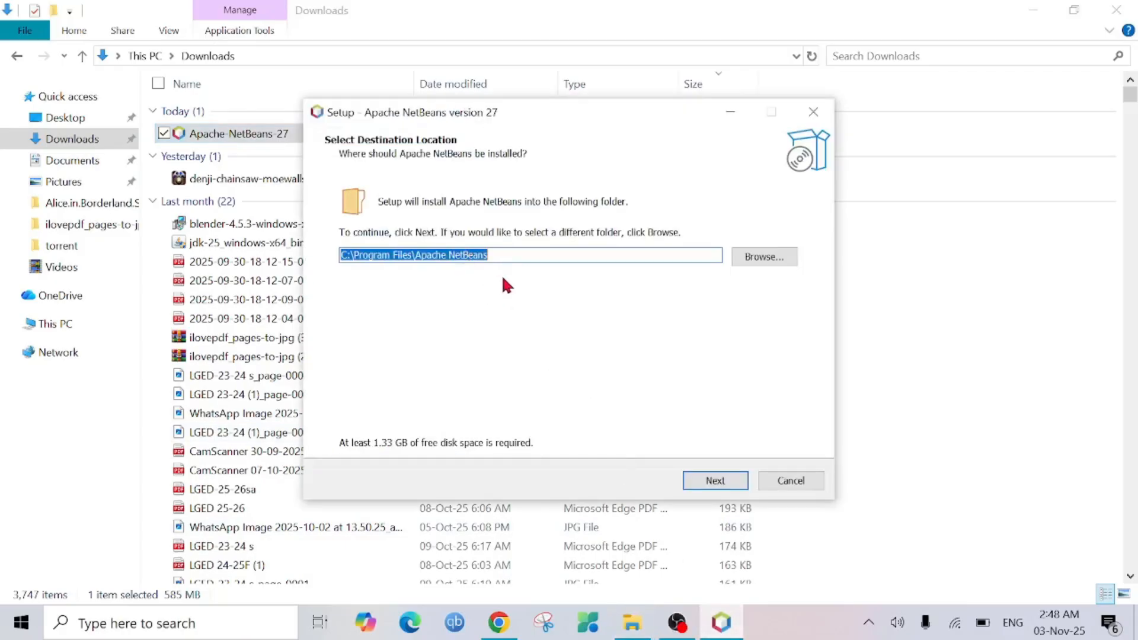
pyautogui.moveTo(424, 194)
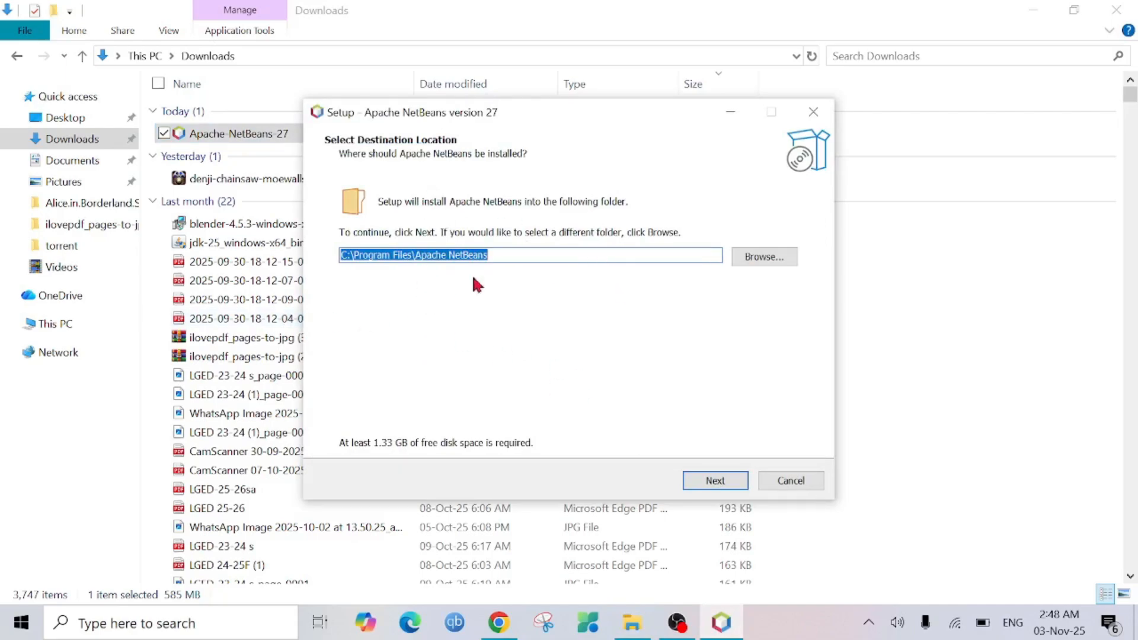
pyautogui.moveTo(534, 251)
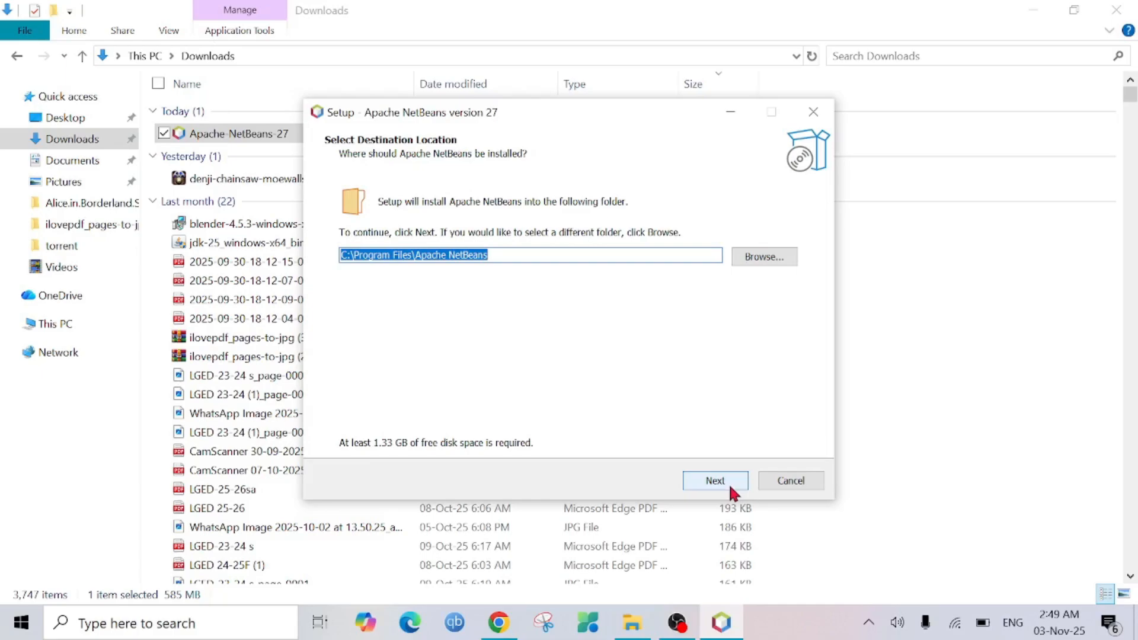
pyautogui.click(715, 480)
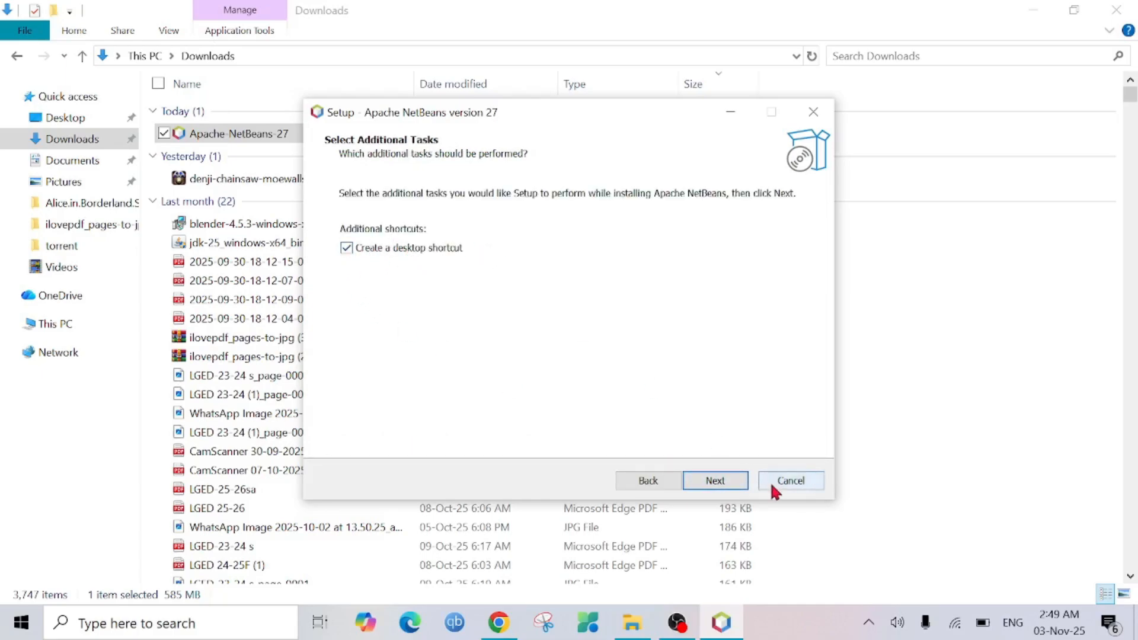
pyautogui.click(713, 480)
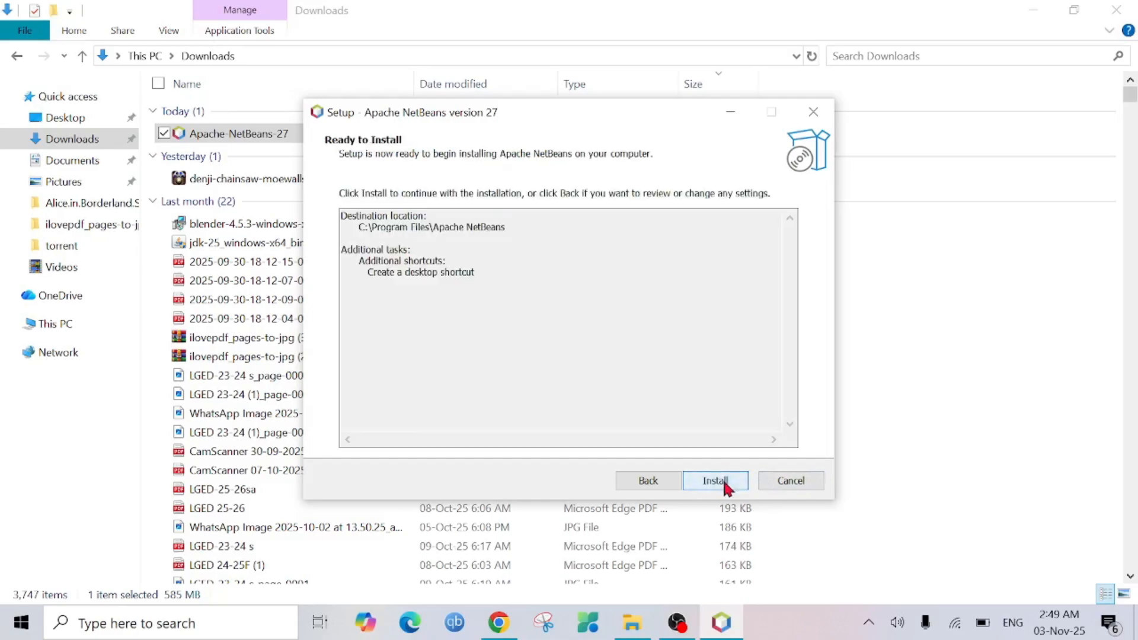
pyautogui.click(715, 481)
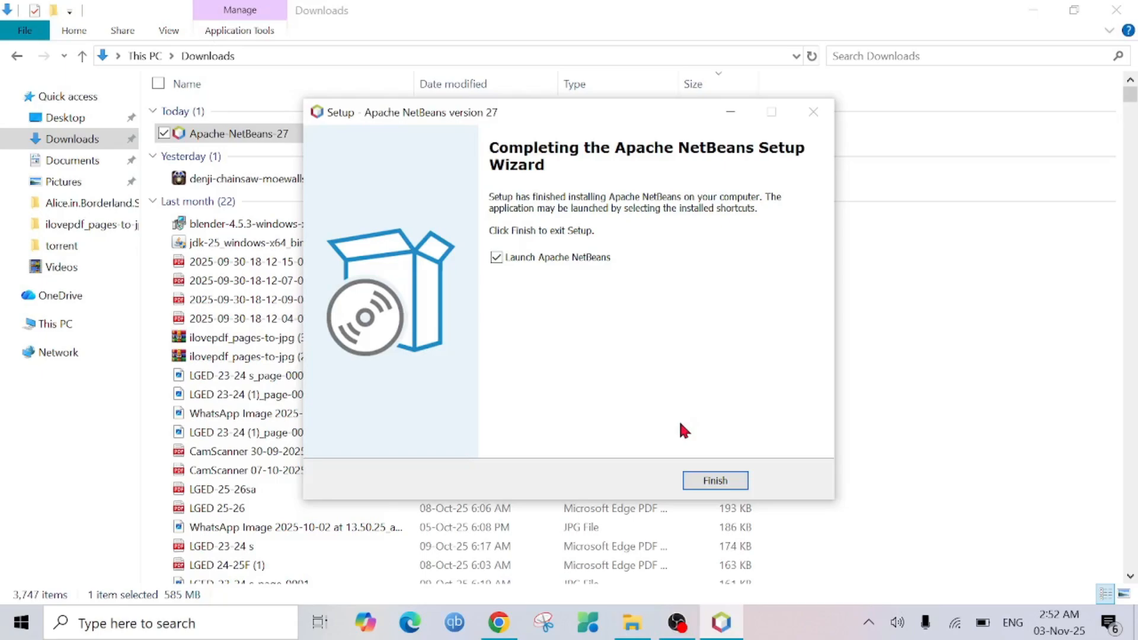
# Step: Finish the setup wizard, leaving the new Apache NetBeans shortcut on the desktop
pyautogui.click(714, 480)
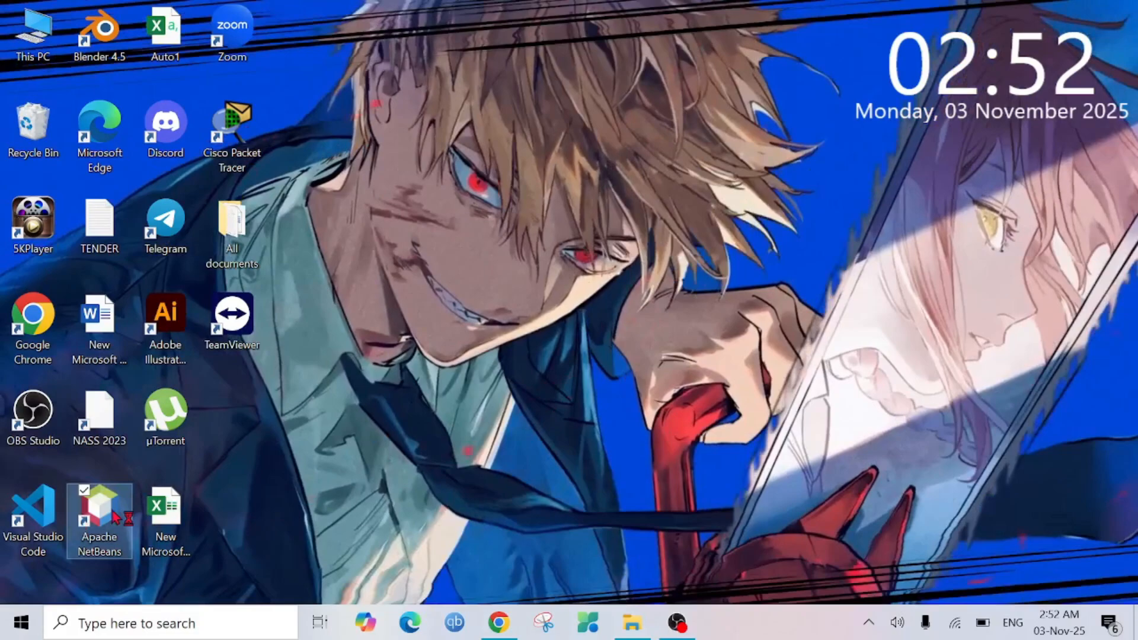
# Step: Start Apache NetBeans IDE 27 from its desktop shortcut and let it load to the start screen
pyautogui.doubleClick(100, 515)
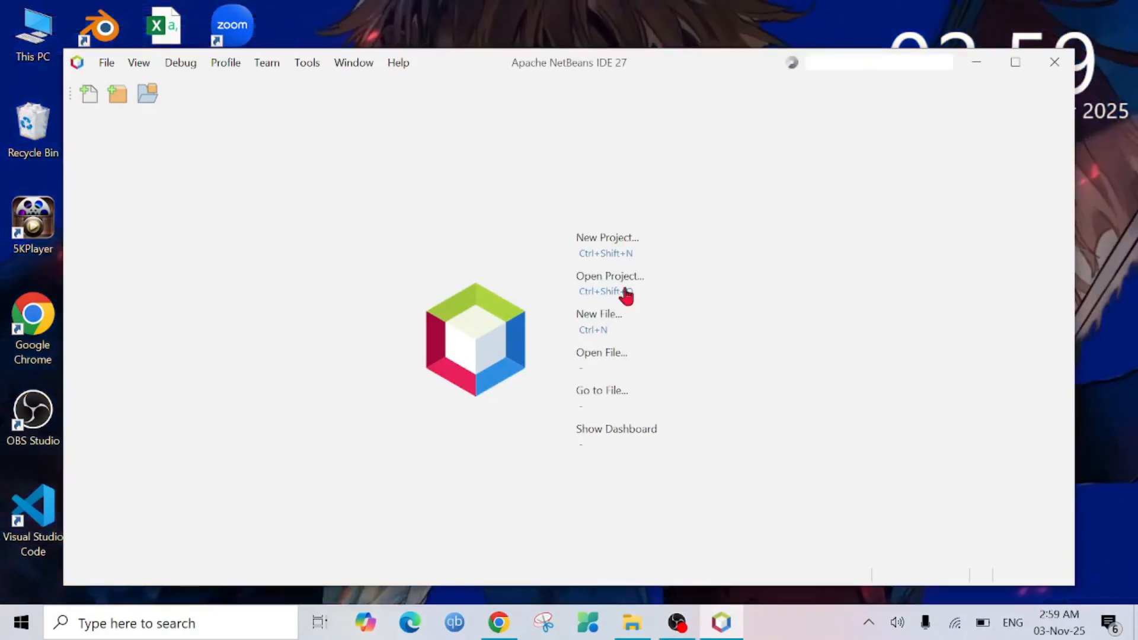
pyautogui.moveTo(699, 301)
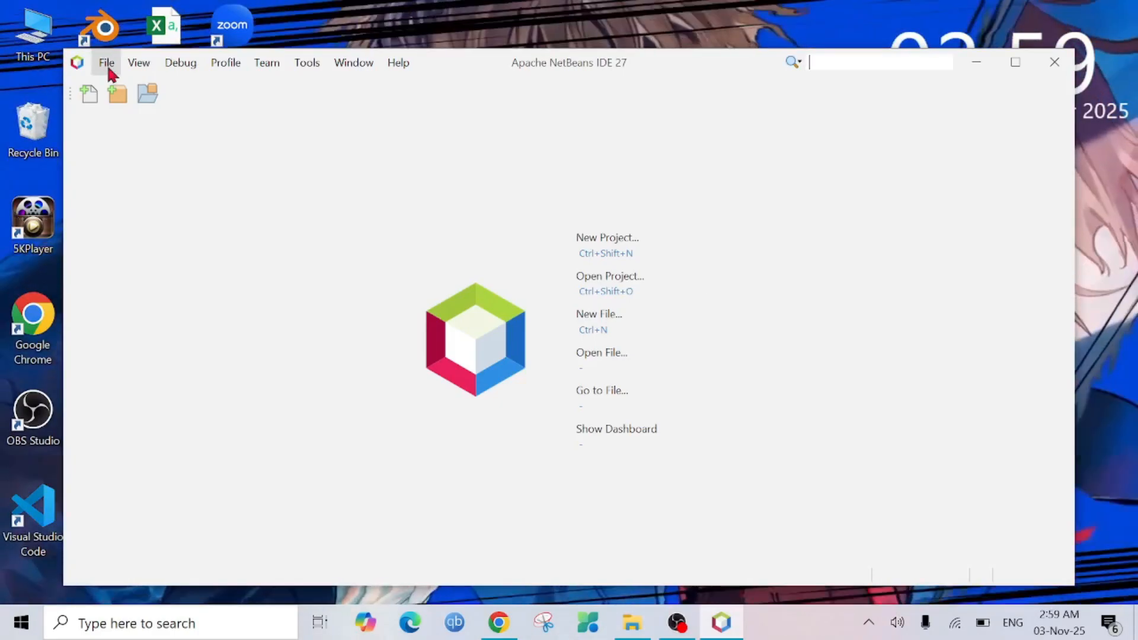
# Step: Show the File menu with New Project, Open Project and Exit commands
pyautogui.click(105, 63)
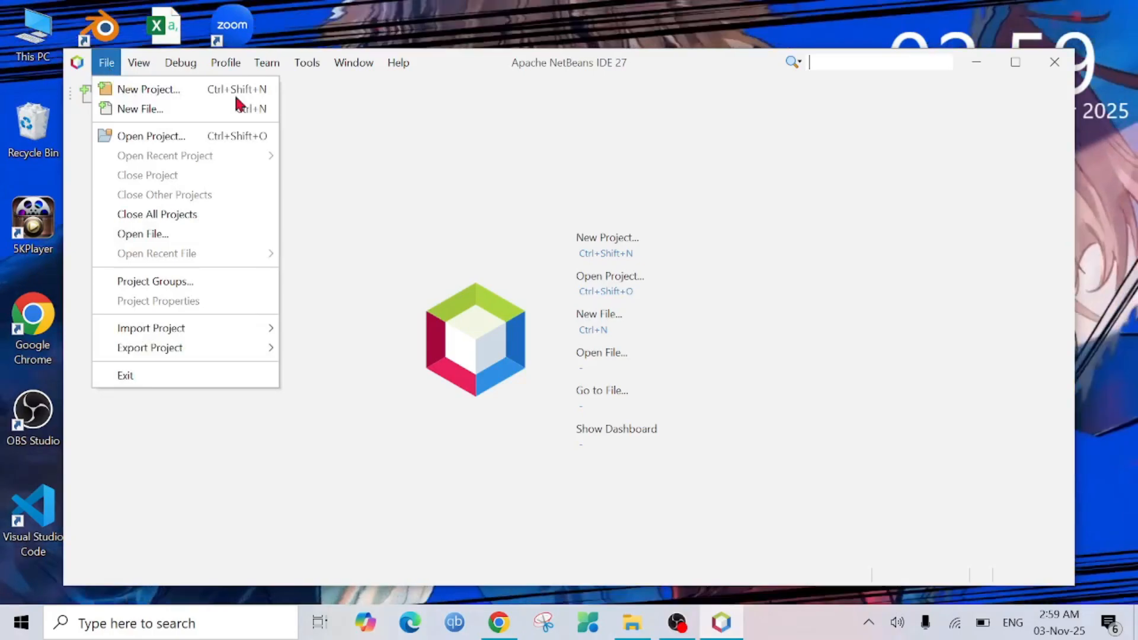